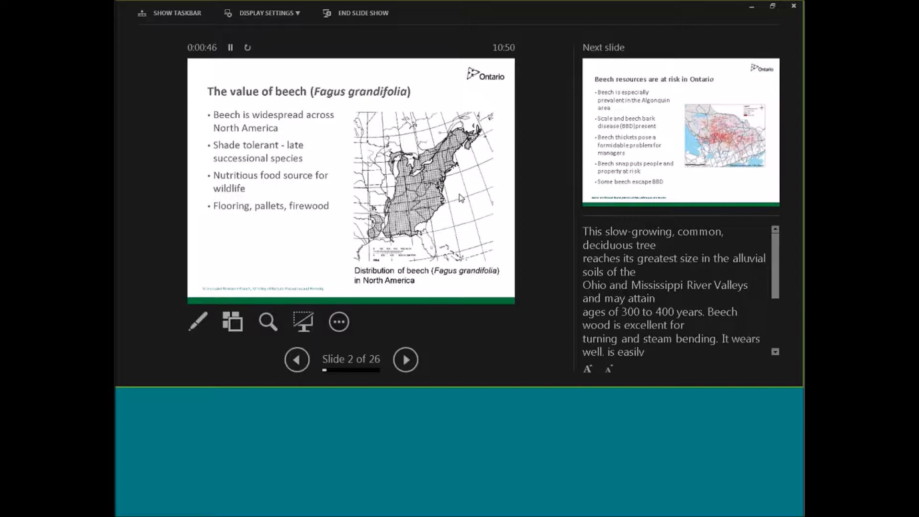
Advance the slideshow to slide 3, Beech resources are at risk in Ontario.
{"action": "left_click", "coordinate": [405, 359]}
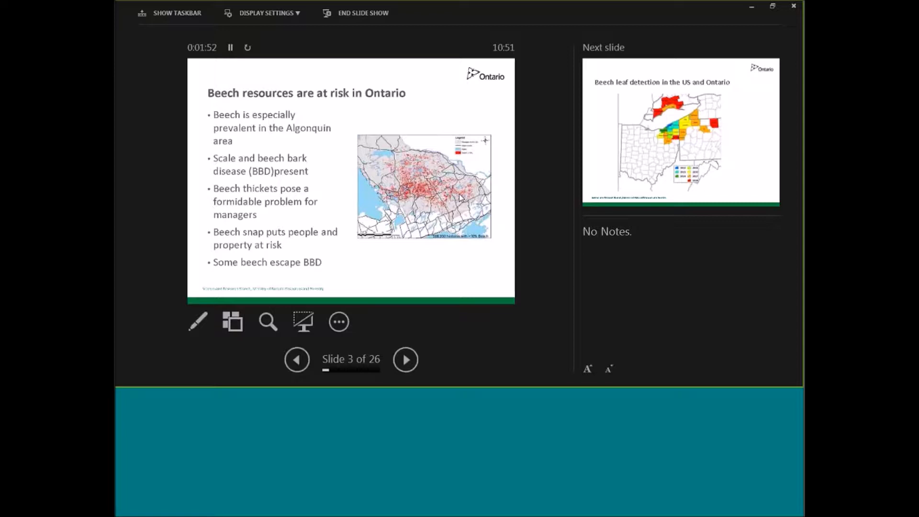
Advance to slide 4, the beech leaf detection map for the US and Ontario.
{"action": "left_click", "coordinate": [405, 360]}
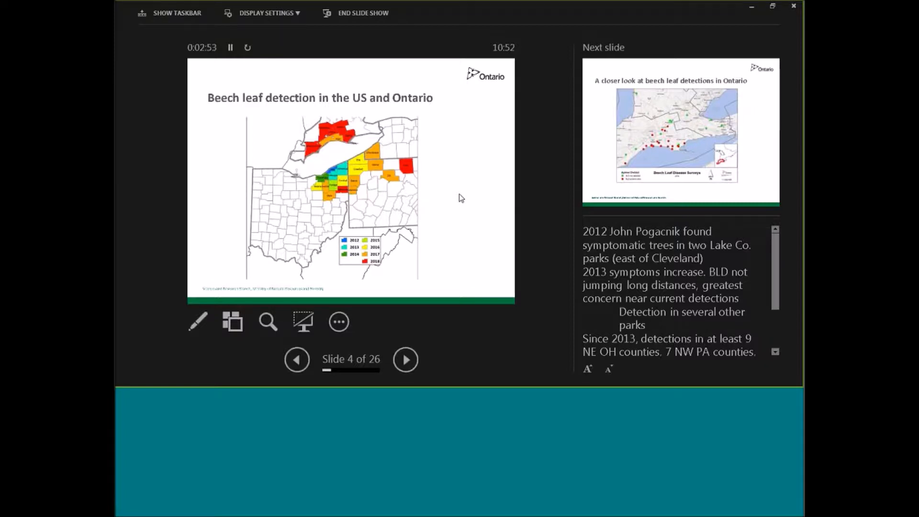
Advance through the closer look at Ontario detections to the Beech leaf disease symptoms slide.
{"action": "left_click", "coordinate": [405, 359]}
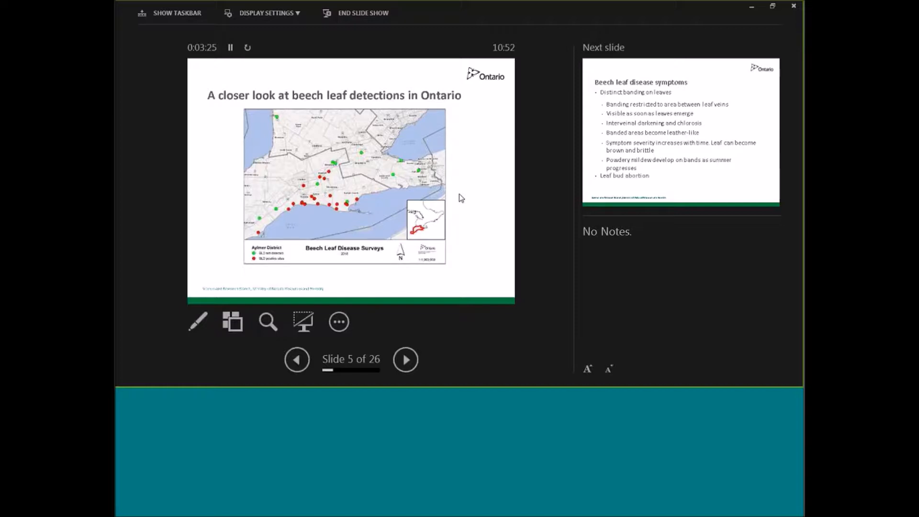
{"action": "left_click", "coordinate": [405, 359]}
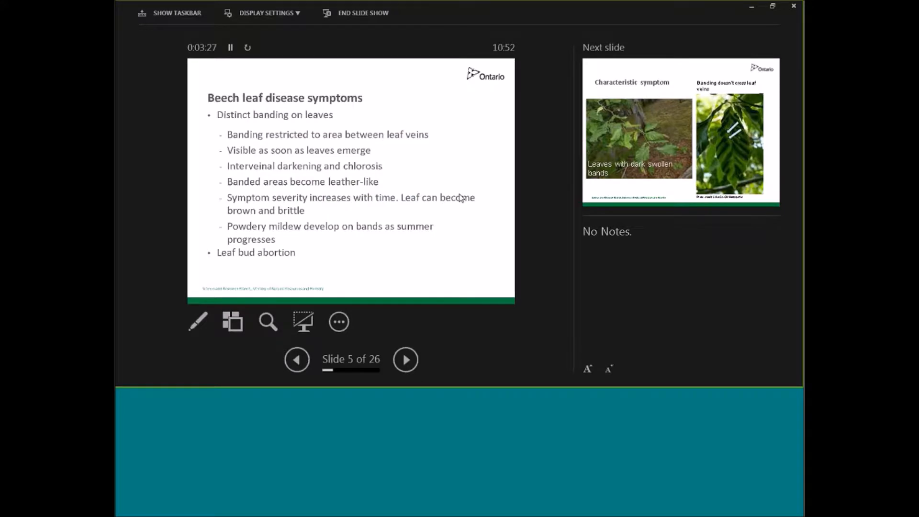
{"action": "left_click", "coordinate": [405, 359]}
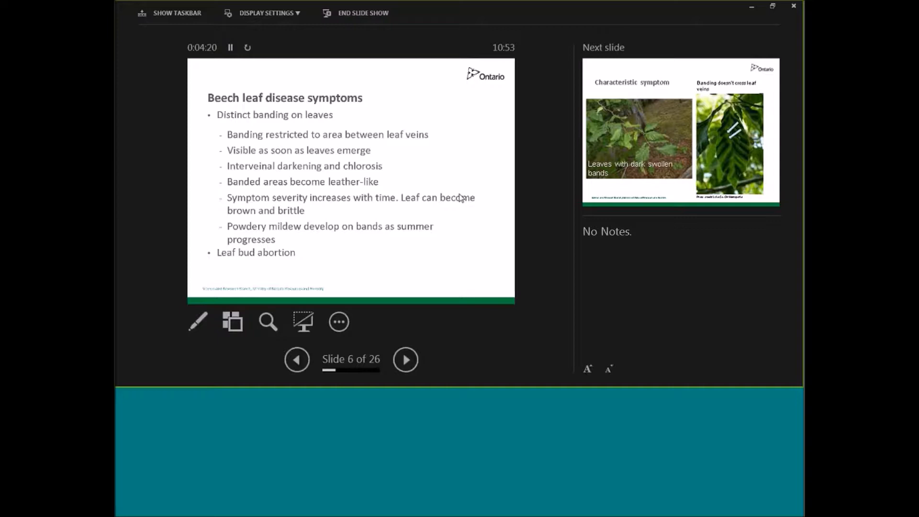
Advance through the Characteristic symptom slide to Ontario: symptoms in spring, slide 7.
{"action": "left_click", "coordinate": [405, 359]}
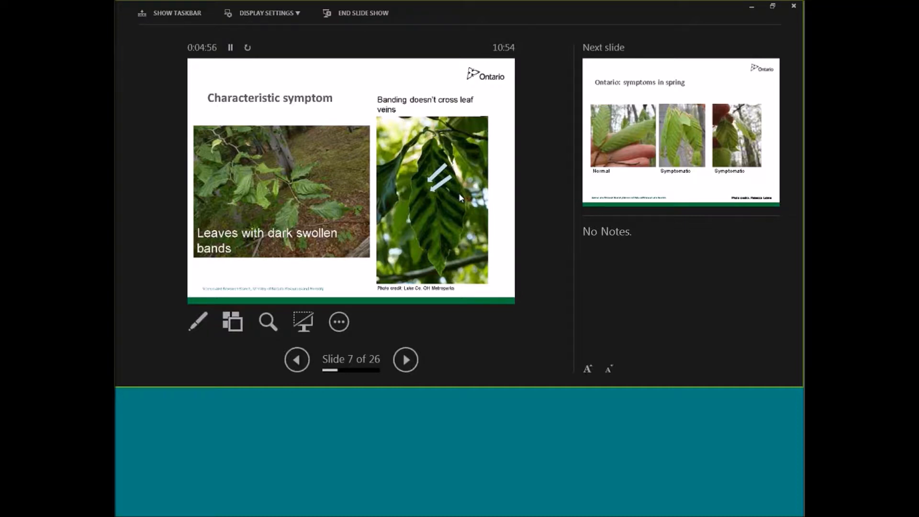
{"action": "left_click", "coordinate": [405, 359]}
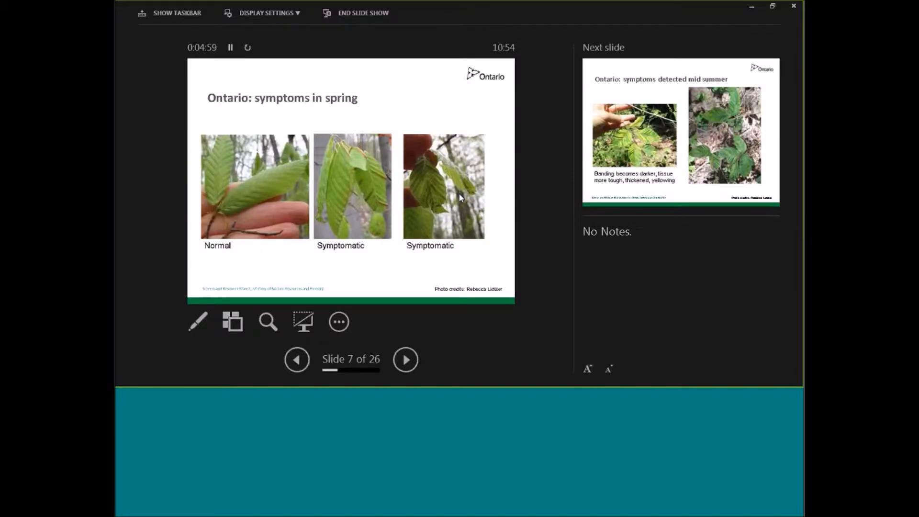
Advance past the mid-summer symptom slides to slide 11, Ontario: symptoms detected late summer.
{"action": "left_click", "coordinate": [405, 359]}
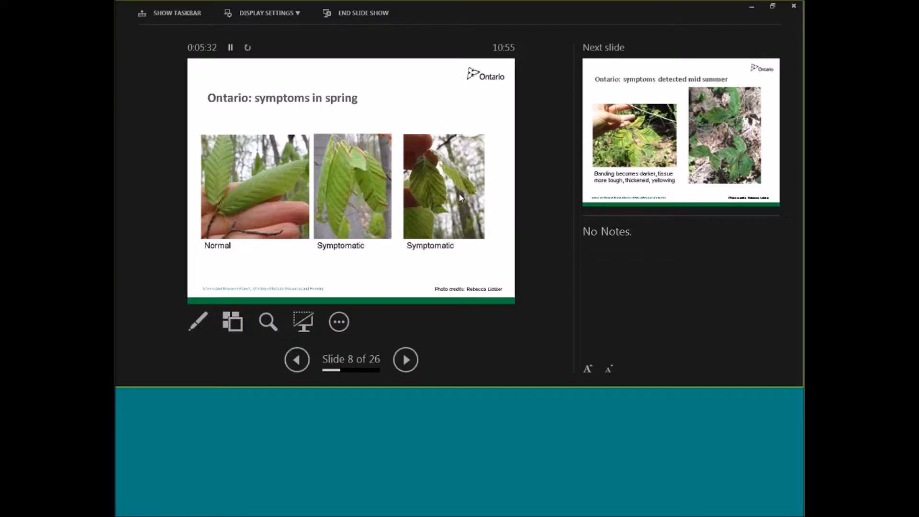
{"action": "left_click", "coordinate": [405, 360]}
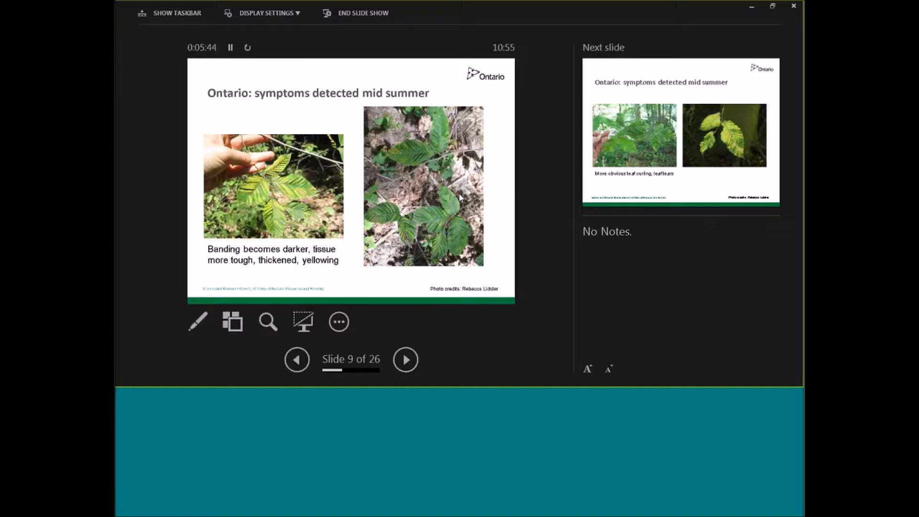
{"action": "left_click", "coordinate": [405, 359]}
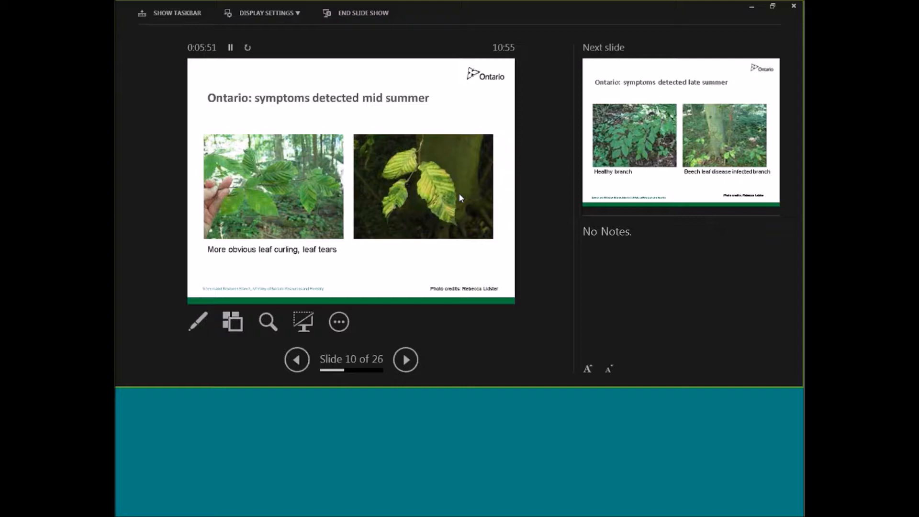
{"action": "left_click", "coordinate": [405, 359]}
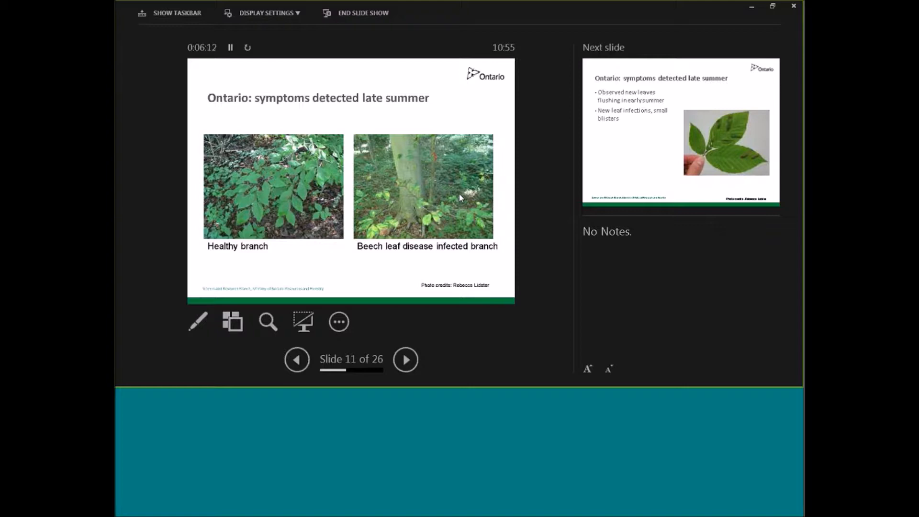
Advance past the second late-summer slide to slide 13, Winter: leaf banding still visible.
{"action": "left_click", "coordinate": [406, 360]}
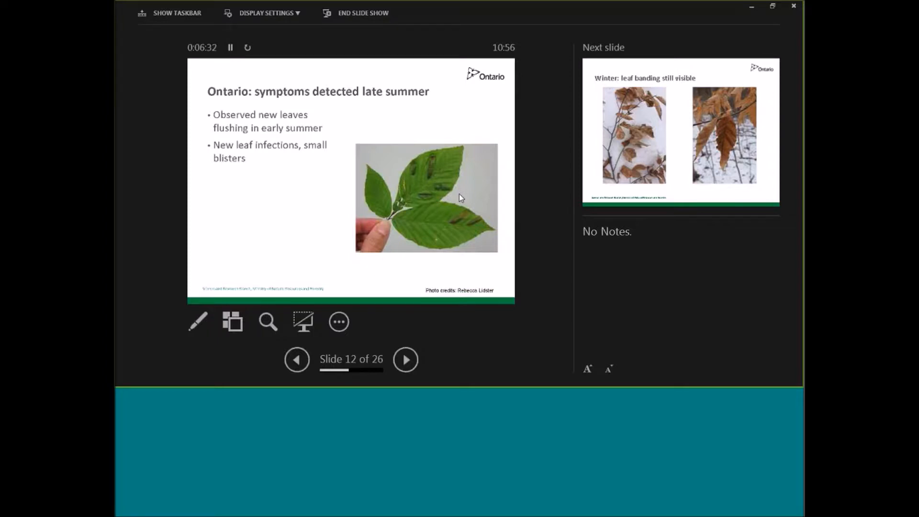
{"action": "left_click", "coordinate": [405, 360]}
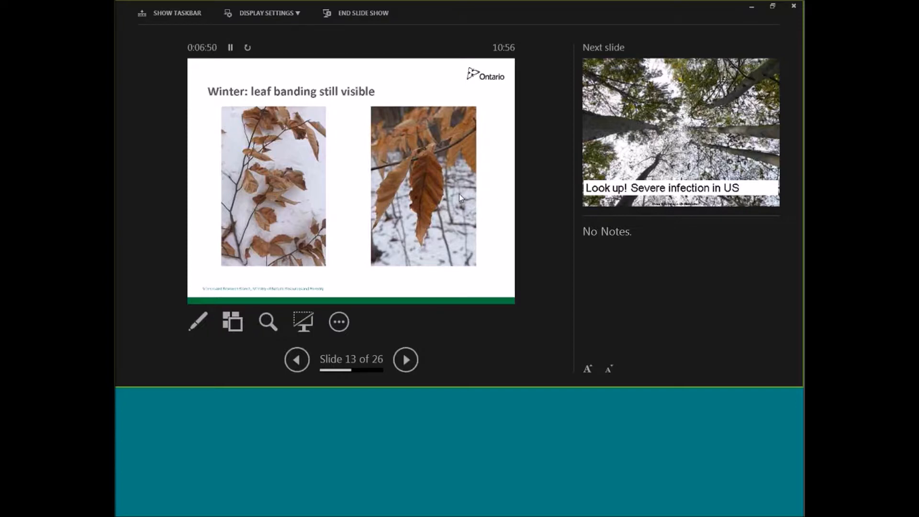
Advance past the severe US symptoms slide to slide 15, Caution- beech leaf disease look alike.
{"action": "left_click", "coordinate": [405, 359]}
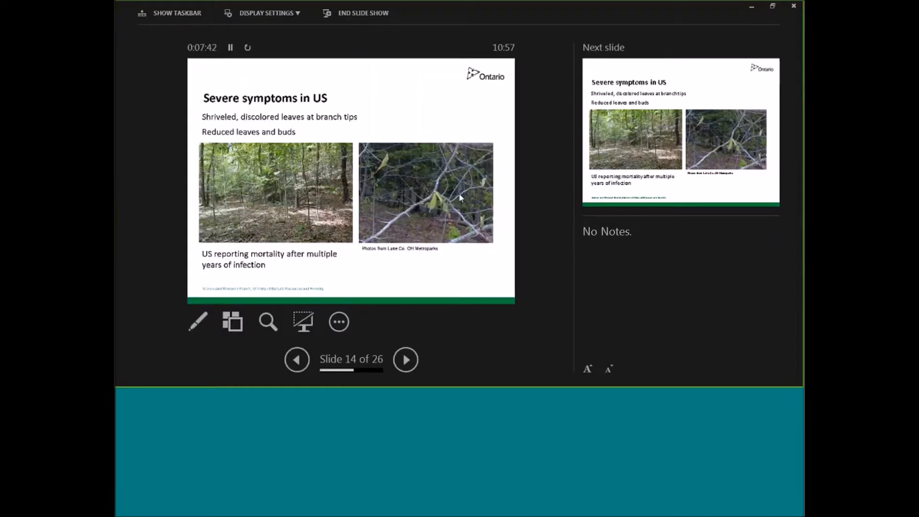
{"action": "left_click", "coordinate": [405, 359]}
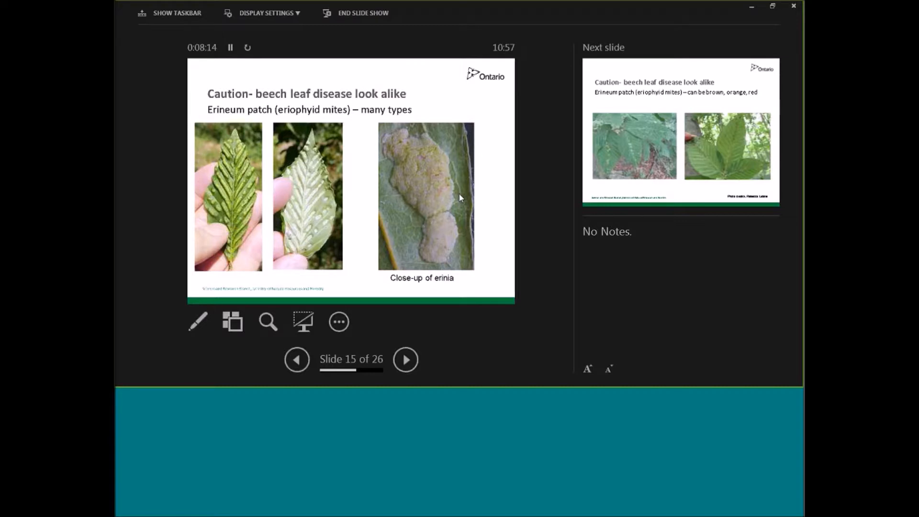
Advance to slide 17, the look-alike caution slide with erineum patch leaf photos.
{"action": "left_click", "coordinate": [405, 359]}
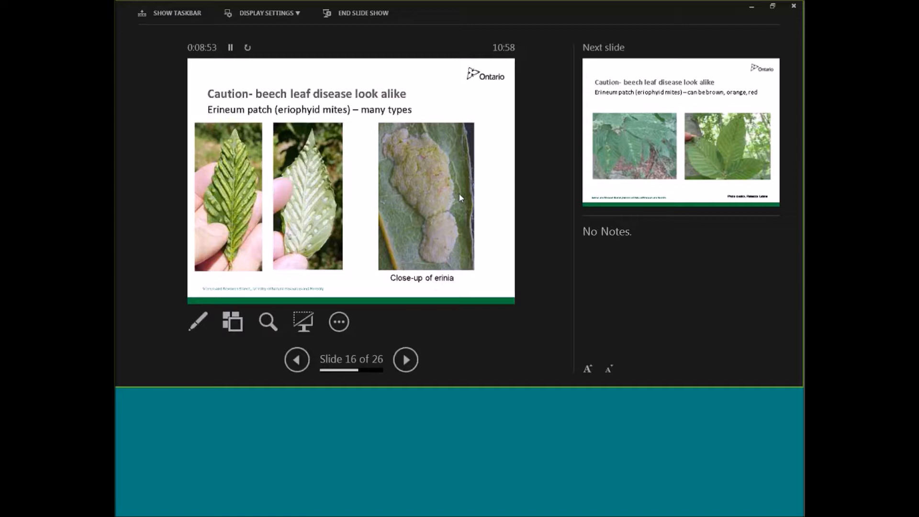
{"action": "left_click", "coordinate": [405, 360]}
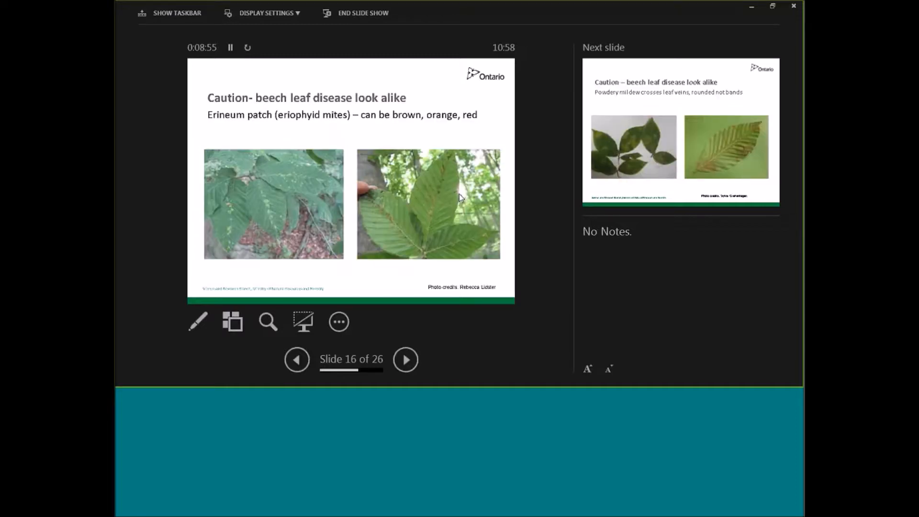
{"action": "left_click", "coordinate": [405, 359]}
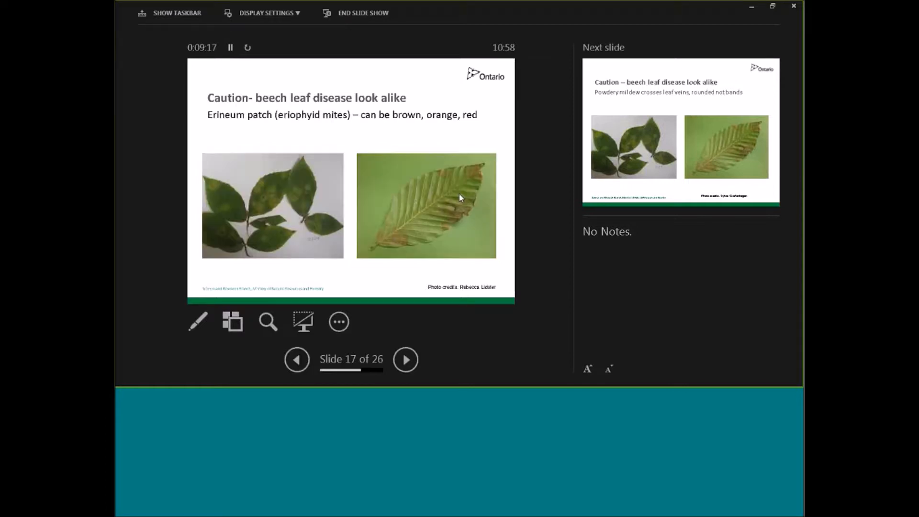
Advance to slide 18, Is it beech leaf disease?, with the anthracnose leaf photo.
{"action": "left_click", "coordinate": [406, 359]}
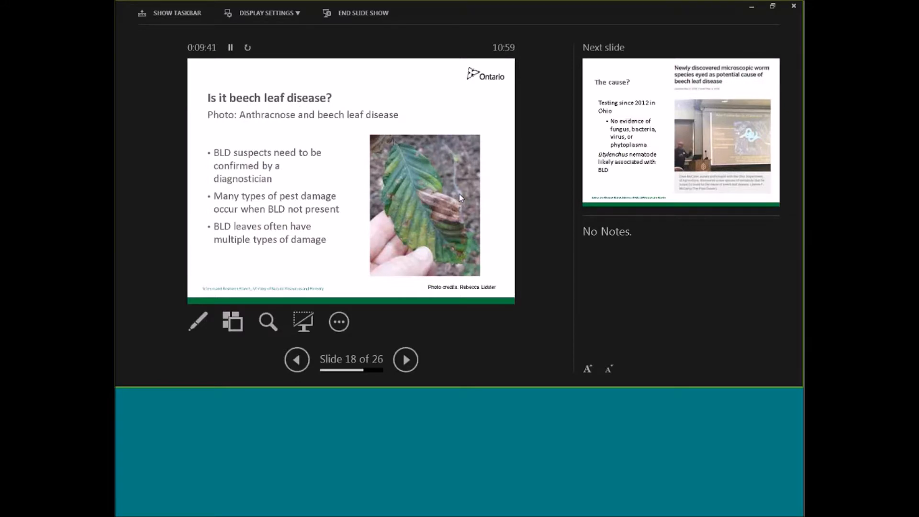
Advance to slide 19, The cause?, on the Litylenchus nematode.
{"action": "left_click", "coordinate": [405, 359]}
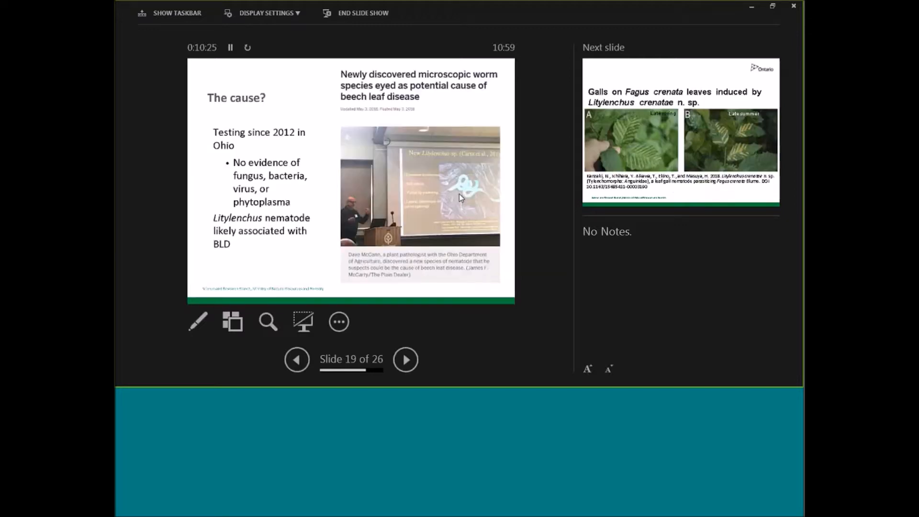
{"action": "left_click", "coordinate": [405, 359]}
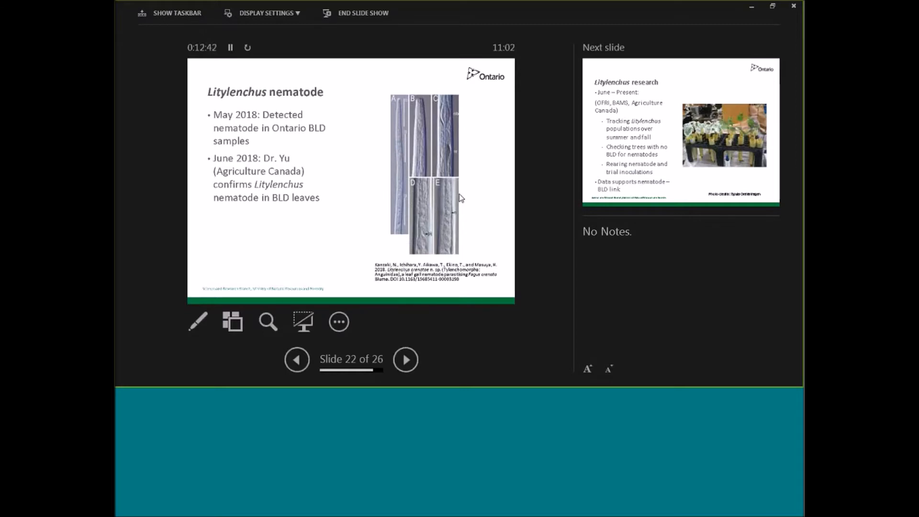
Advance the slideshow to slide 23, 'Litylenchus research', on nematode tracking and trial inoculations.
{"action": "left_click", "coordinate": [405, 359]}
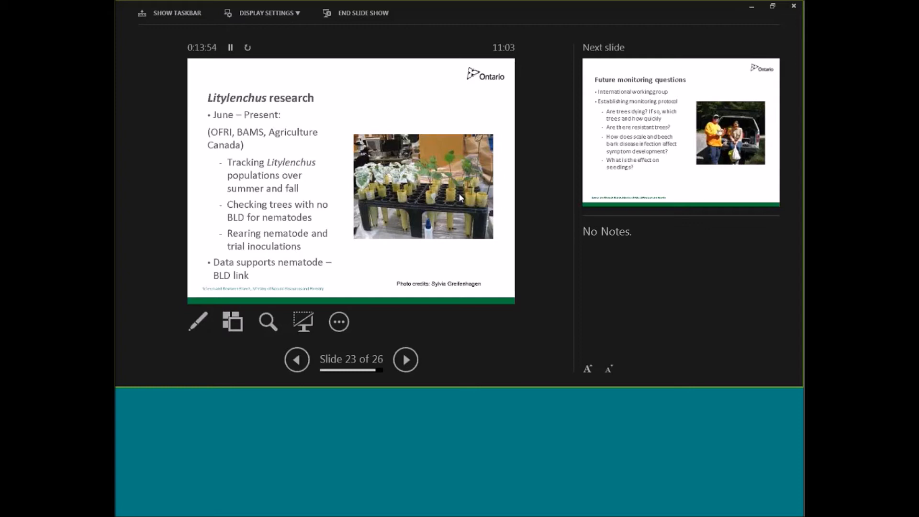
Advance the slideshow to slide 24, 'Future monitoring questions', on monitoring protocol and tree survival.
{"action": "left_click", "coordinate": [405, 359]}
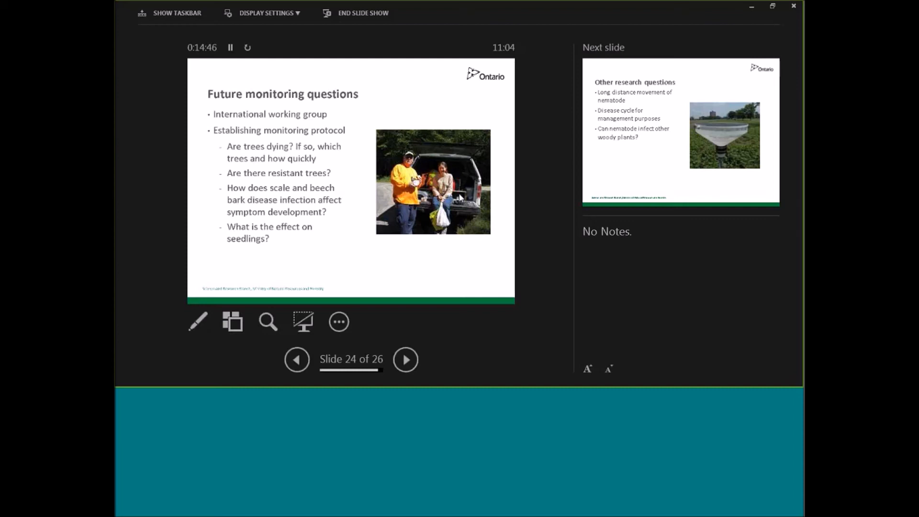
Advance past 'Other research questions' to the final 'Thank you!' slide, 26 of 26.
{"action": "left_click", "coordinate": [406, 359]}
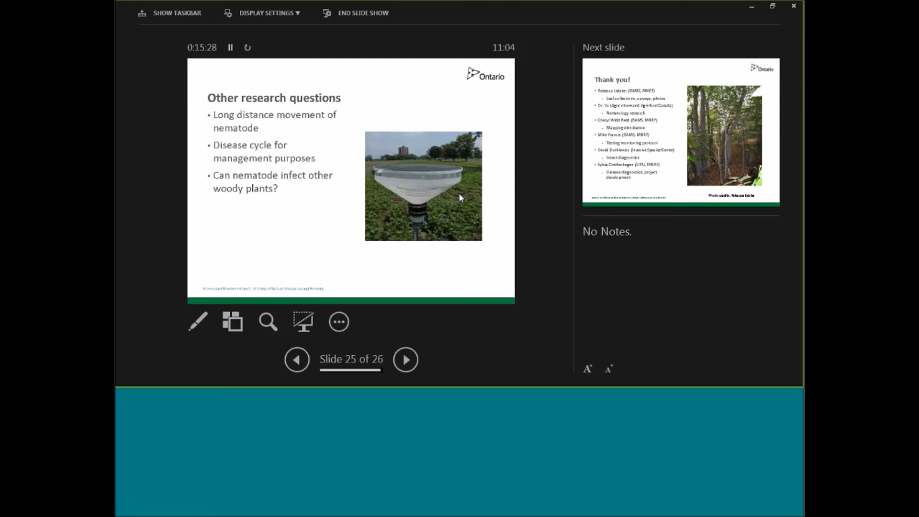
{"action": "left_click", "coordinate": [405, 359]}
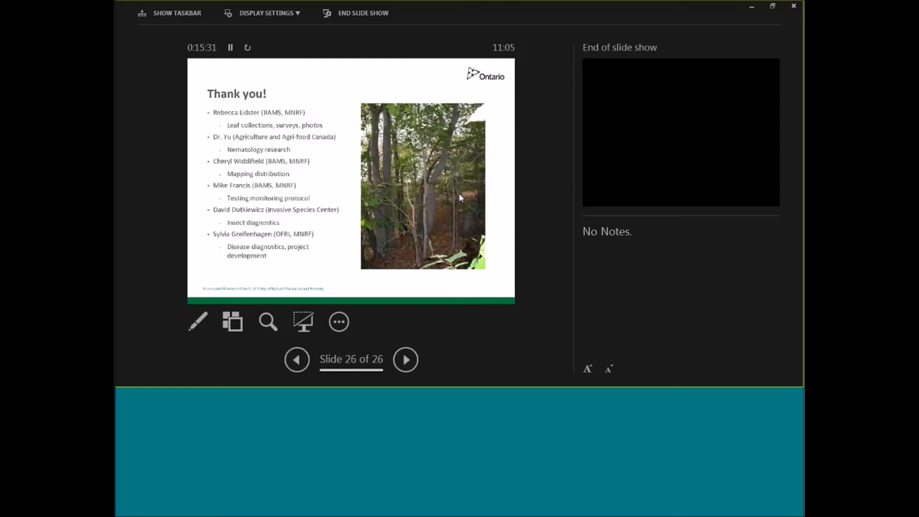